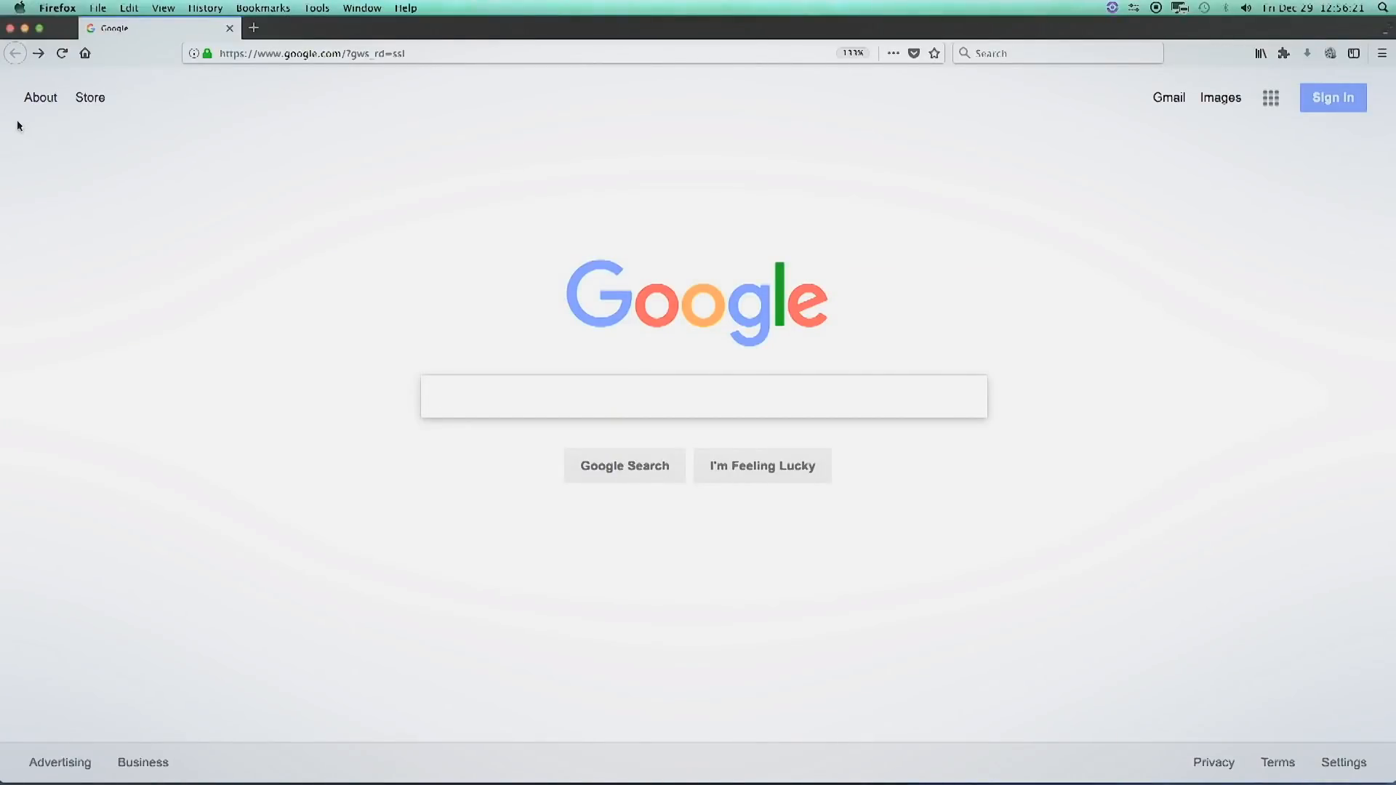
Paste 'centrally controlled financial services' into the Google search box and run the search
{"action": "right_click", "coordinate": [551, 396]}
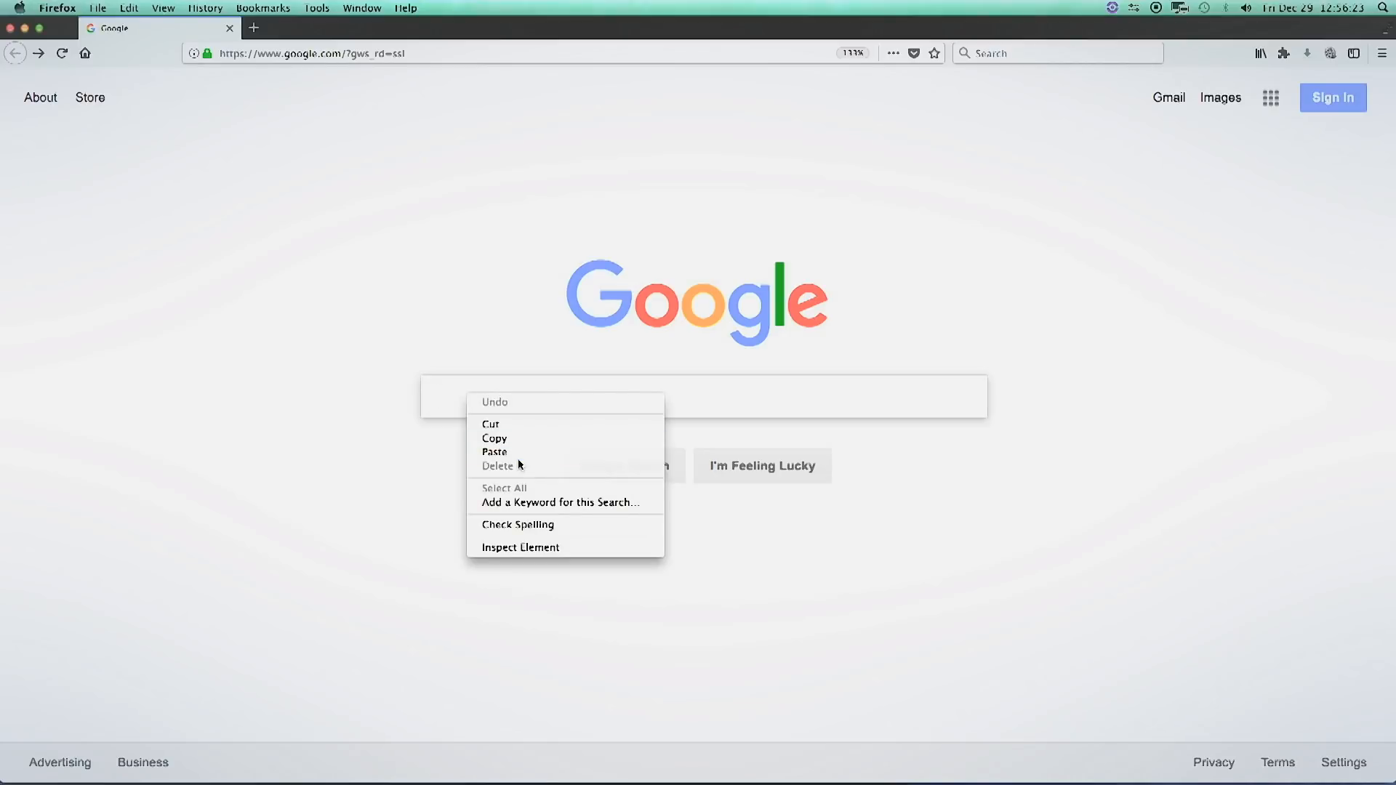
{"action": "left_click", "coordinate": [494, 451]}
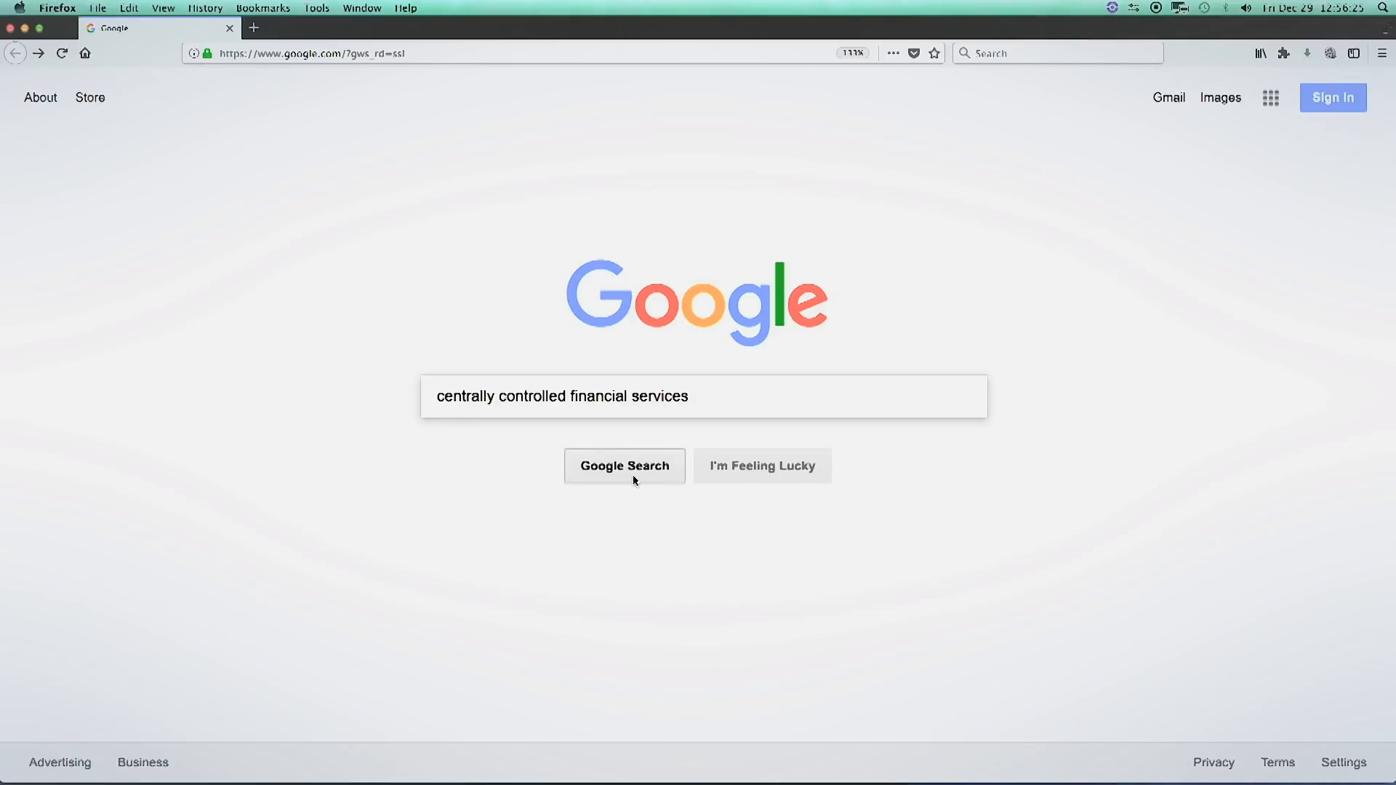
{"action": "left_click", "coordinate": [623, 465]}
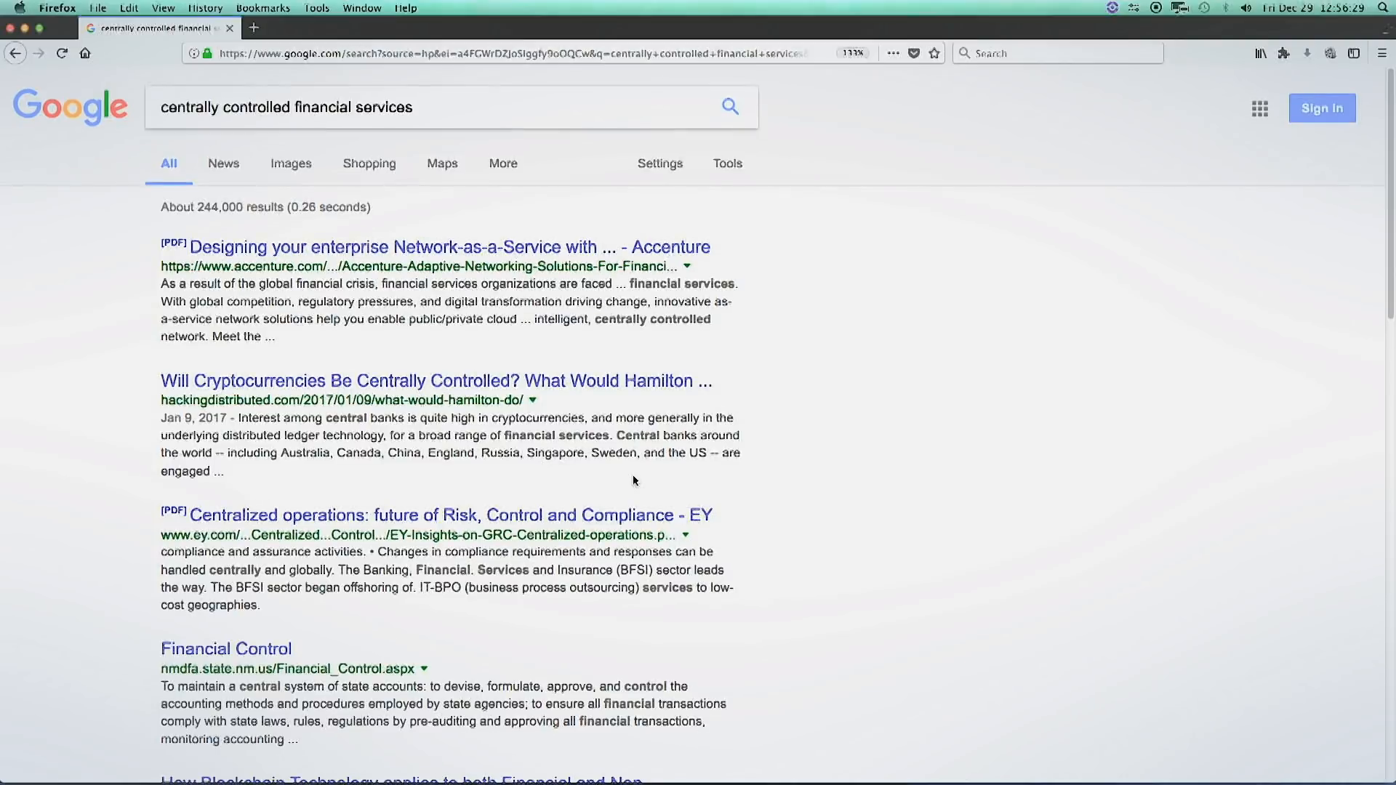
Scroll down the results to the LinkedIn, Wharton, Investopedia and NIH listings
{"action": "scroll", "scroll_direction": "down", "scroll_amount": 3}
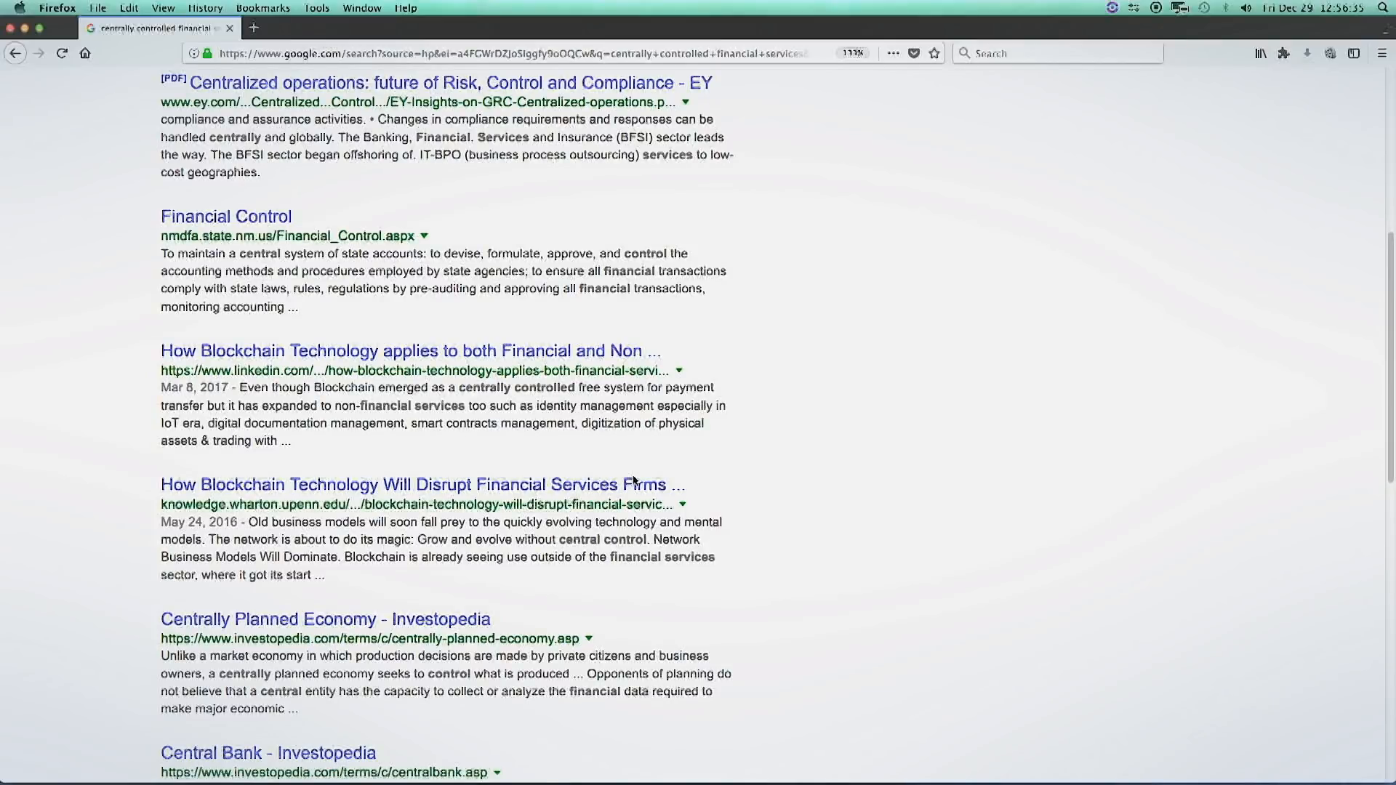
{"action": "scroll", "scroll_direction": "down", "scroll_amount": 3}
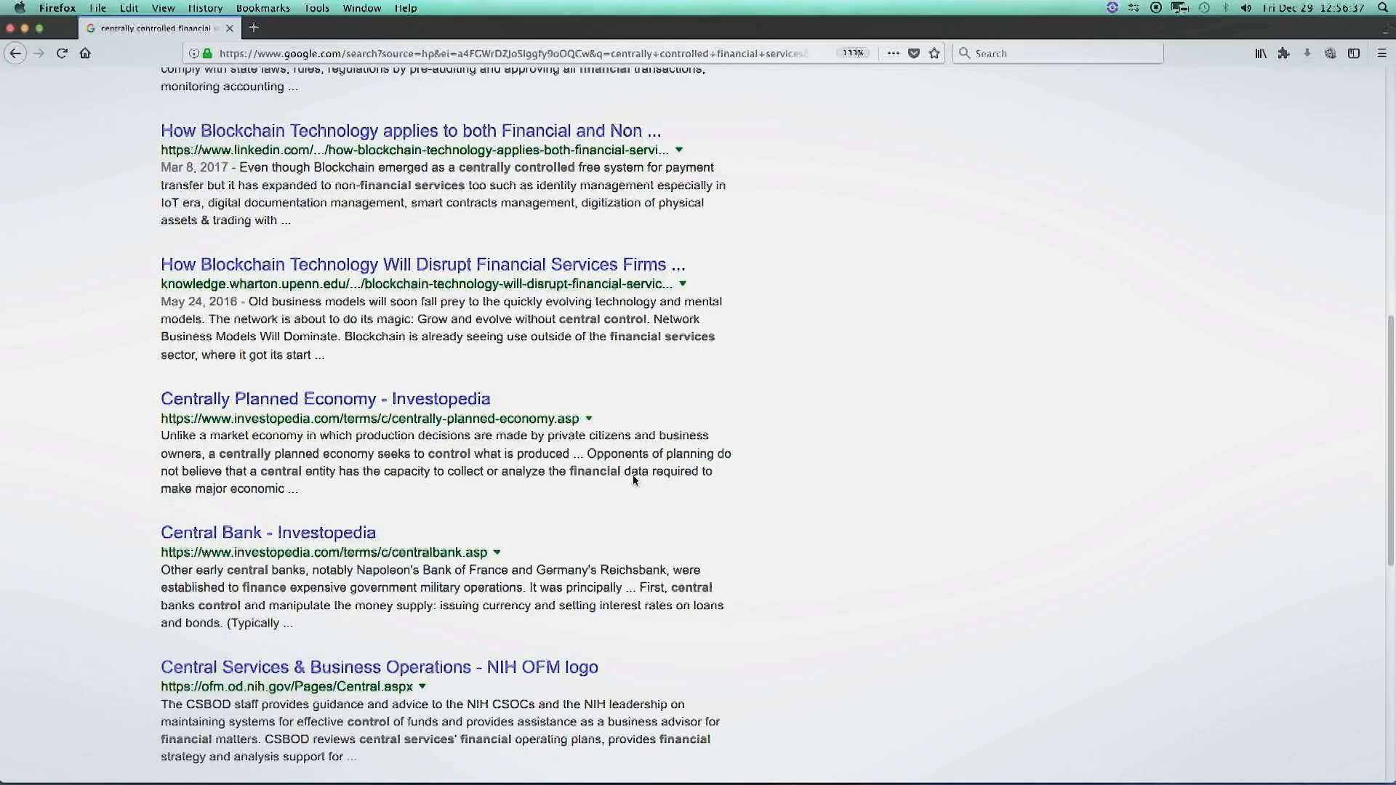